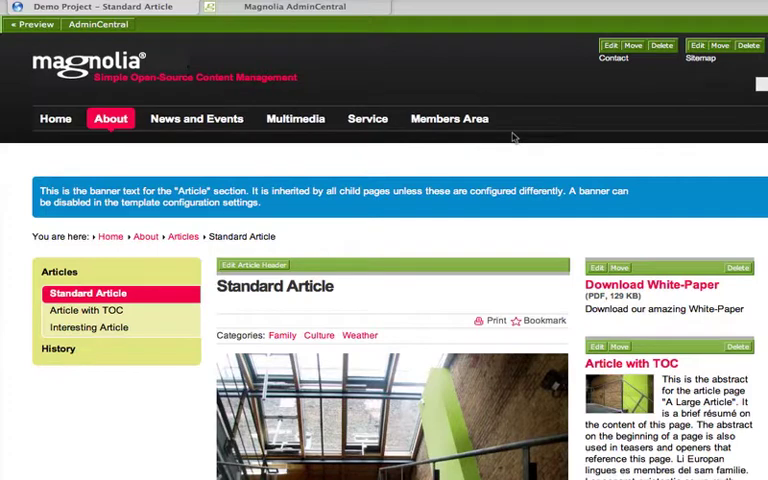
mouse_move(513, 124)
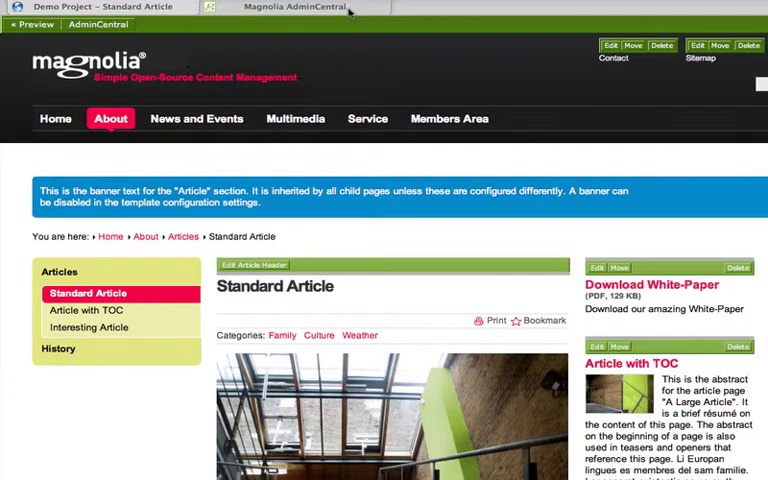
- In Configuration under server > i18n > content, change the enabled value from false to true
click(290, 7)
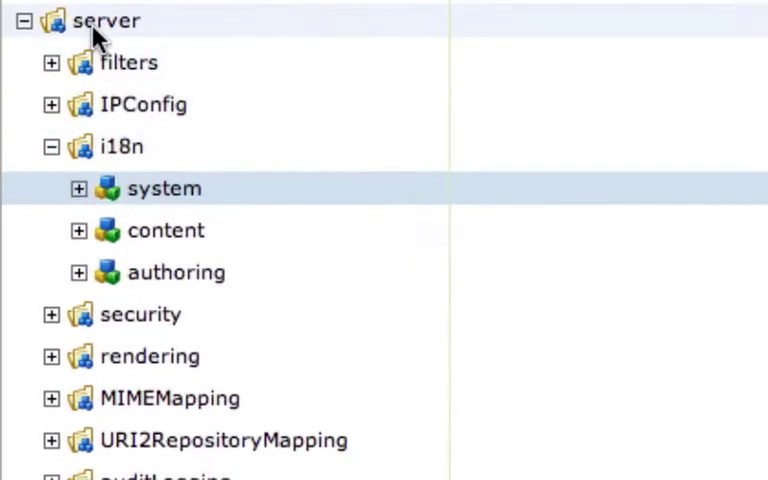
click(121, 146)
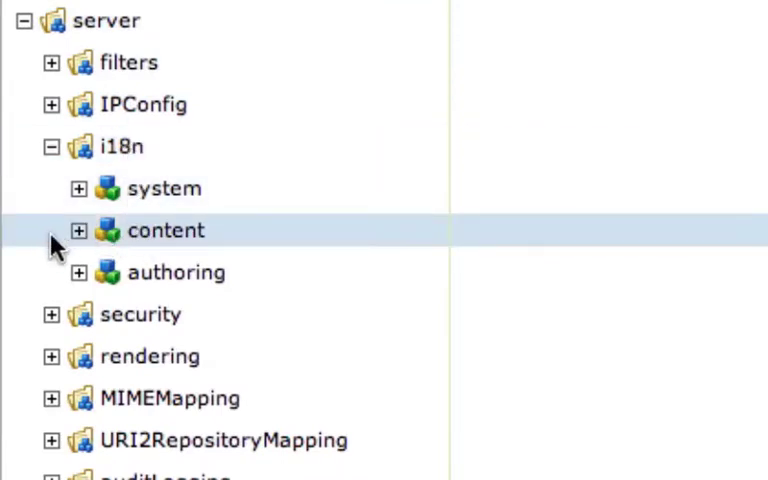
click(78, 230)
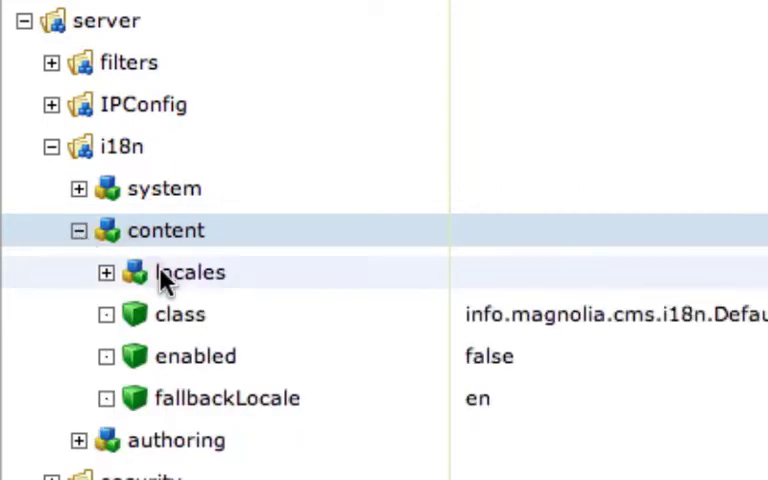
double_click(490, 356)
text(true)
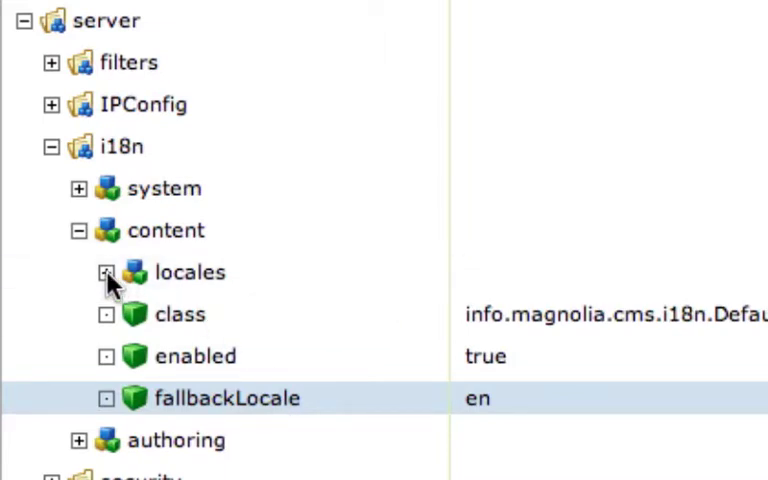
- Collapse the content i18n node and expand the authoring i18n settings
click(105, 272)
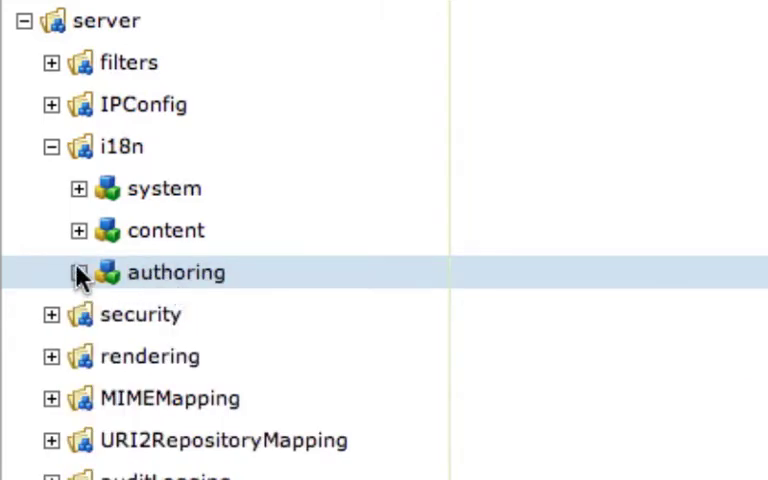
click(78, 272)
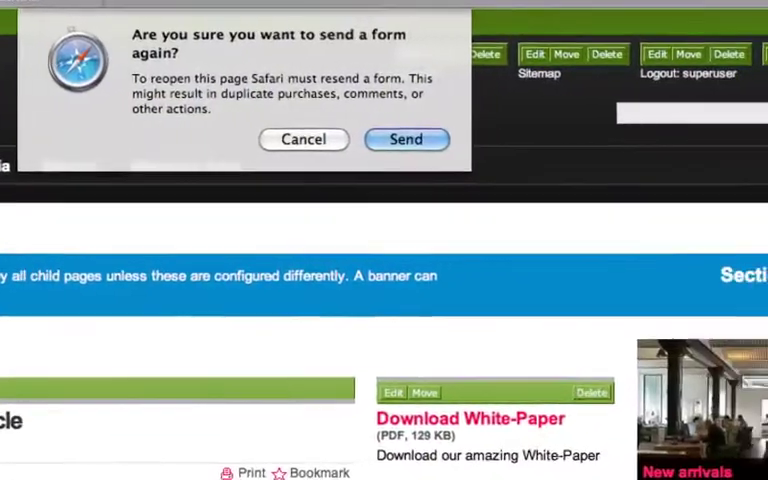
- Reload the demo page and switch its language from English to Deutsch
click(405, 139)
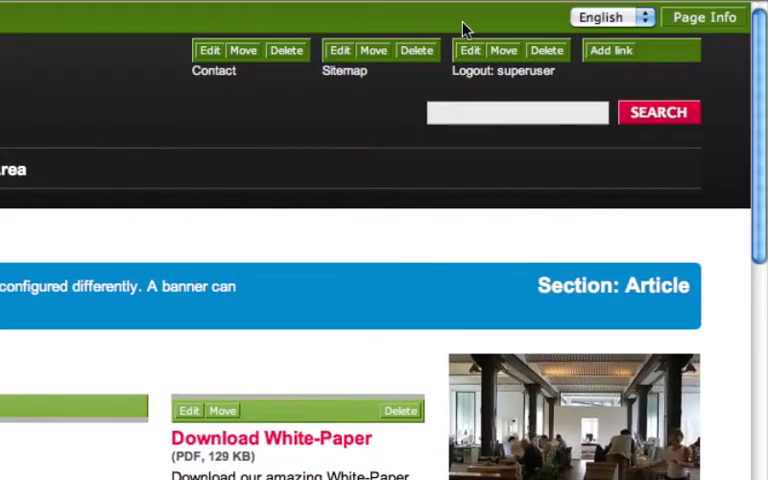
click(610, 17)
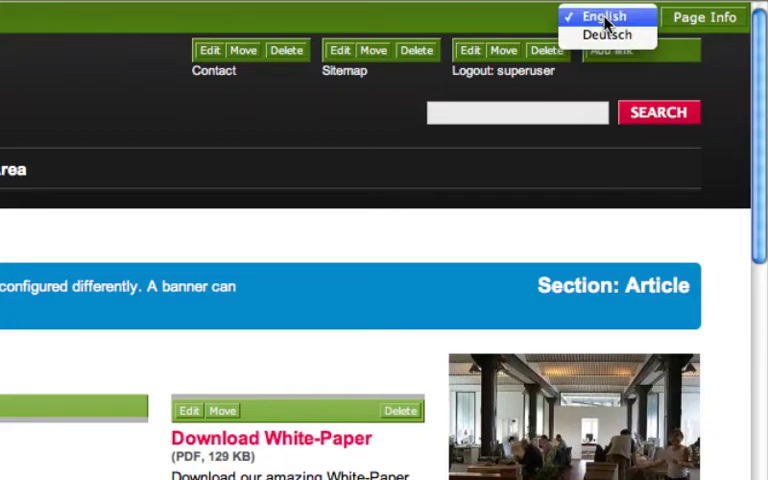
click(607, 35)
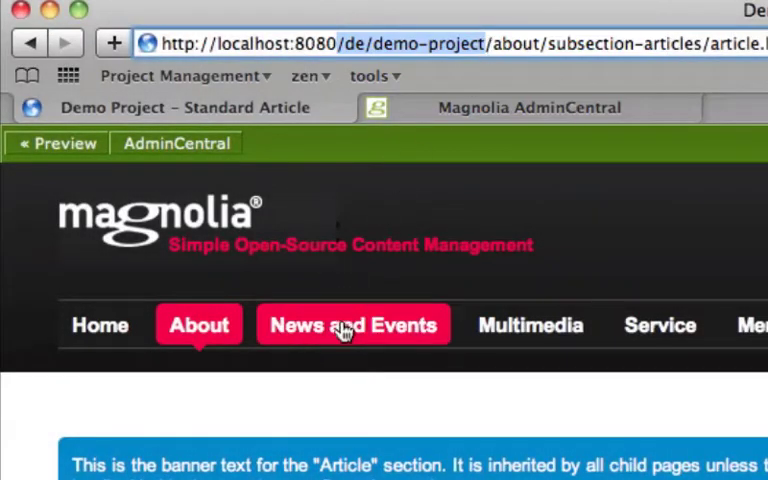
- Browse to News and Events, then back to the About articles section
click(353, 325)
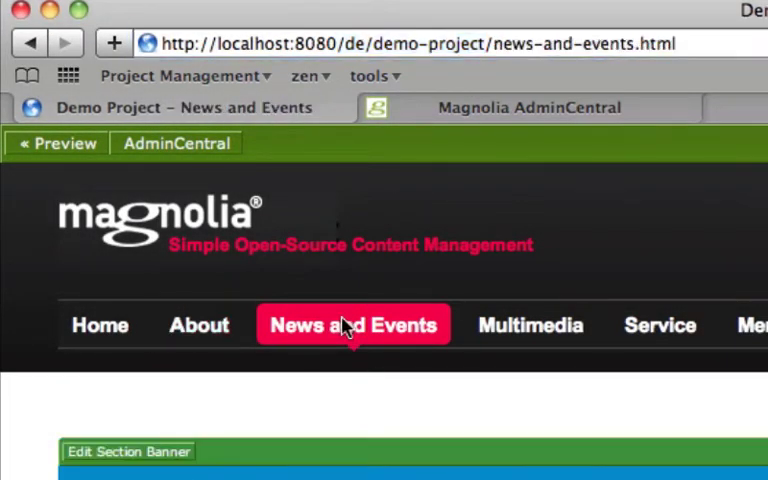
click(199, 324)
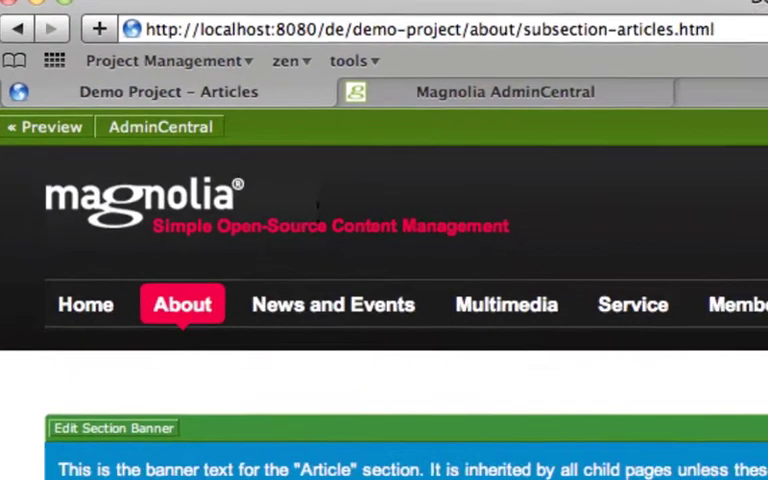
- Reveal the title field under stkArticleHeader > tabMain and show its actions
scroll(down, 3)
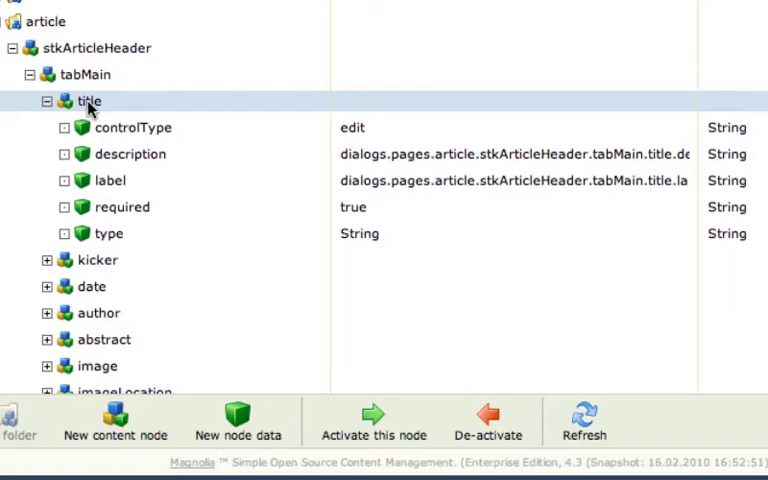
right_click(89, 100)
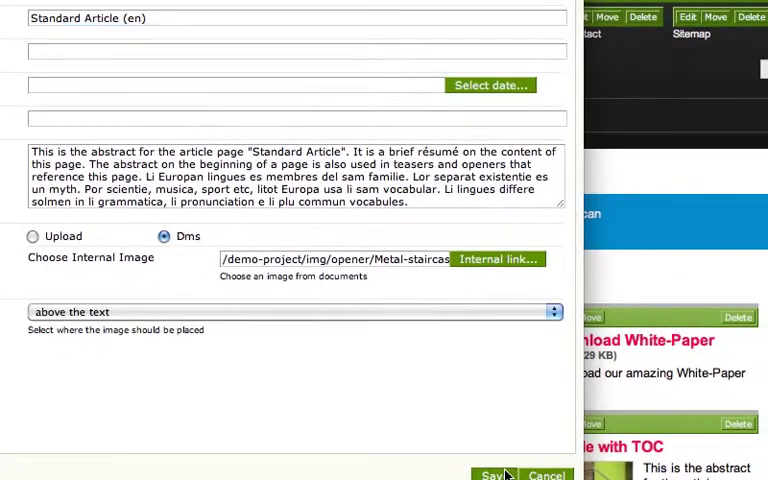
- Save the English header and enter 'Artikel Deutsch' as the Headline (de)
click(492, 475)
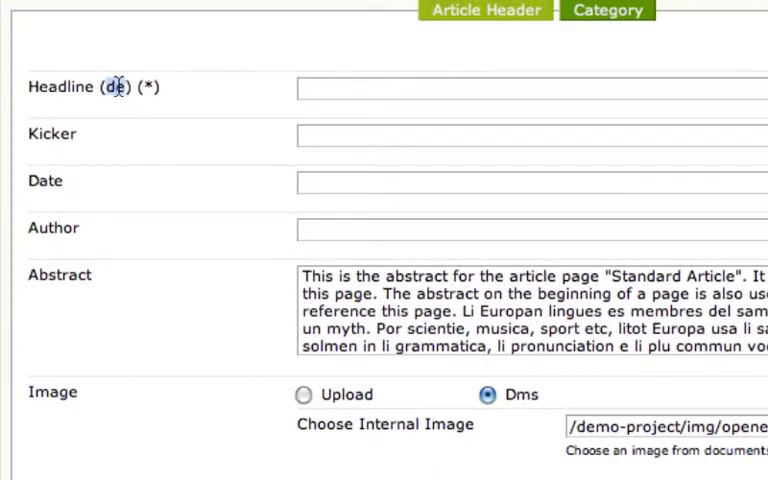
text(Artikel Deutsch)
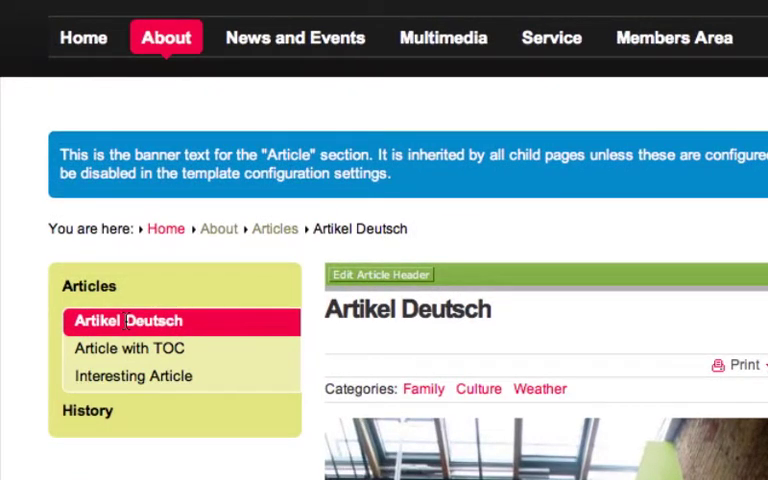
mouse_move(148, 308)
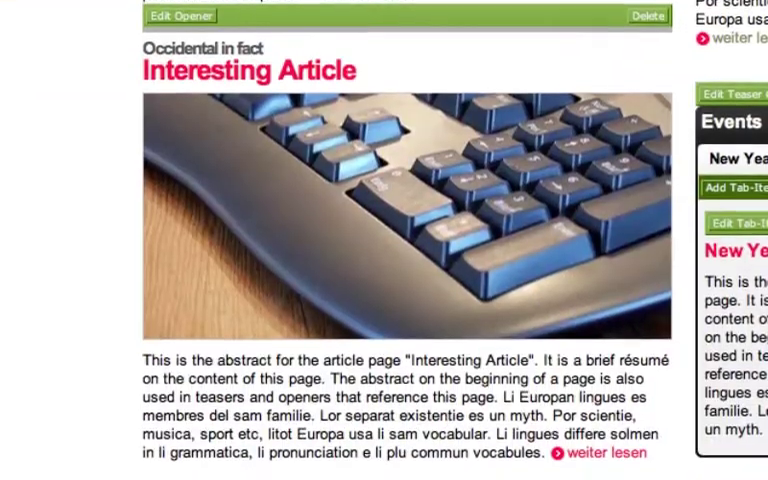
- Scroll through the German article page showing 'Artikel Deutsch' and its teasers
scroll(down, 3)
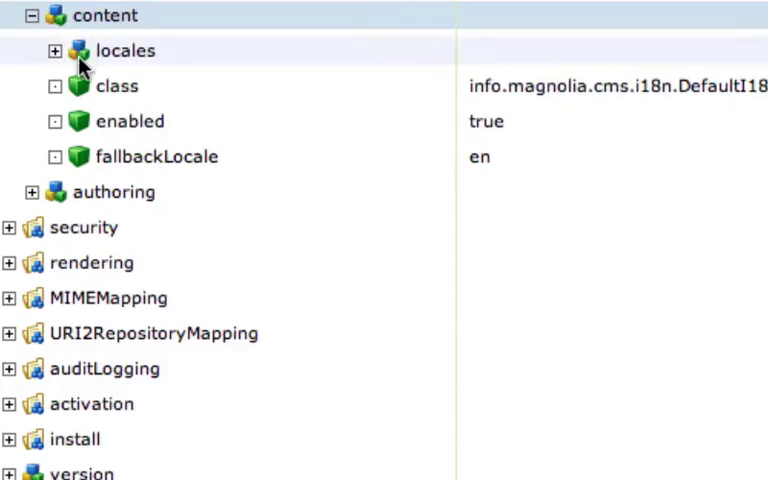
- Expand the content locales node listing English, German and the new French locale
click(55, 50)
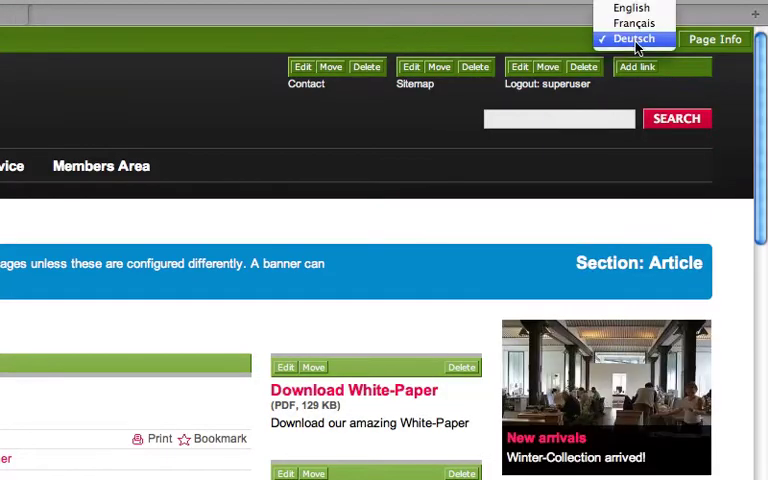
- Leave the Standard Article (en) page and select server > i18n > content in Configuration
click(632, 22)
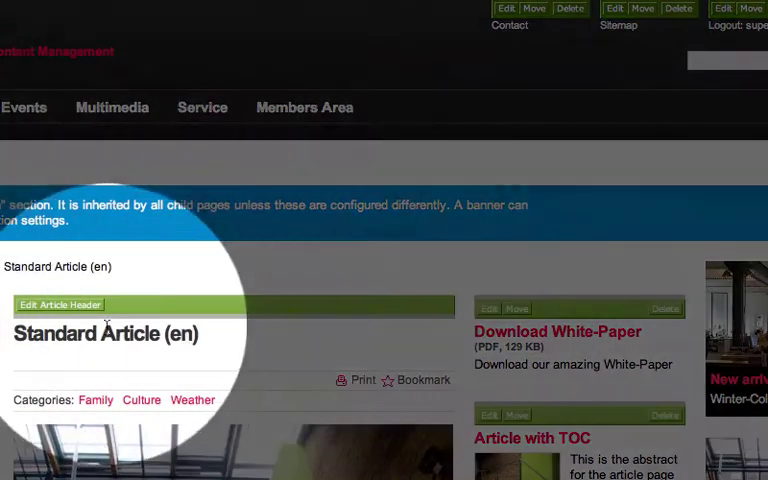
click(56, 304)
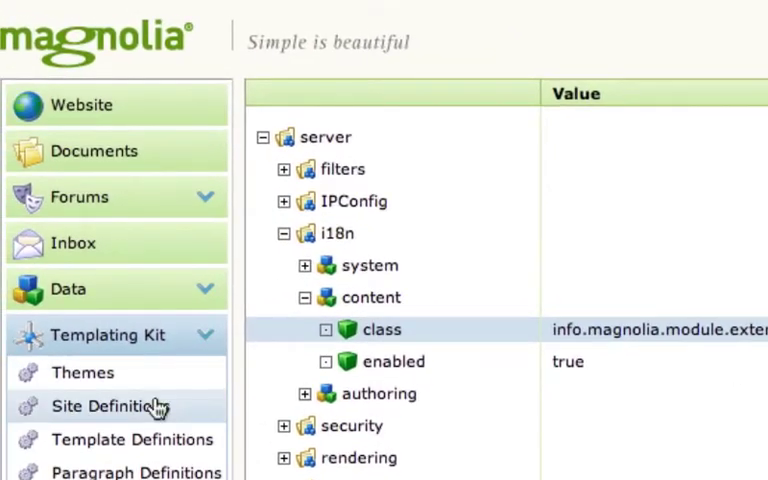
- In Templating Kit Site Definitions, expand demo-project's i18n default locale and domains
click(110, 406)
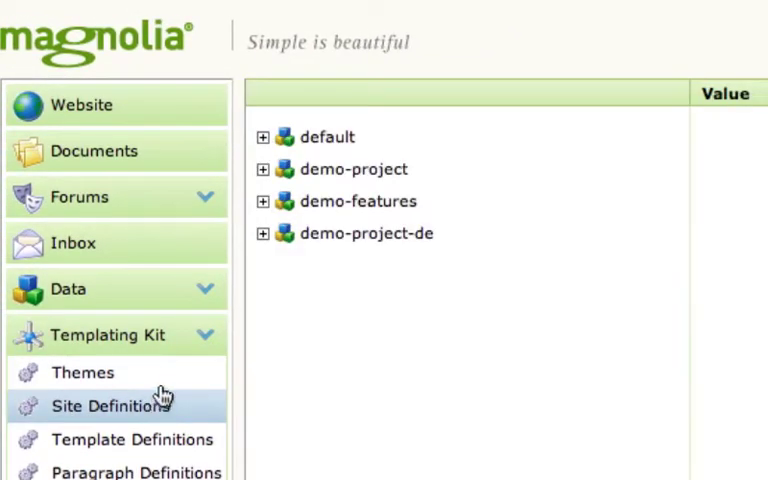
click(263, 169)
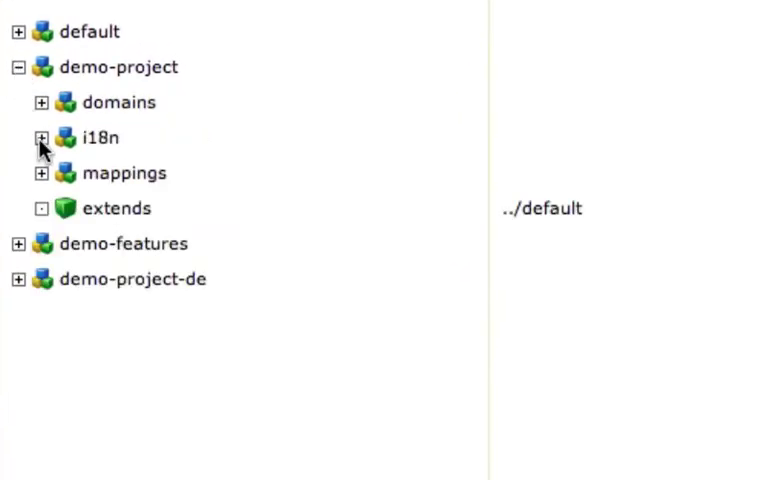
click(42, 138)
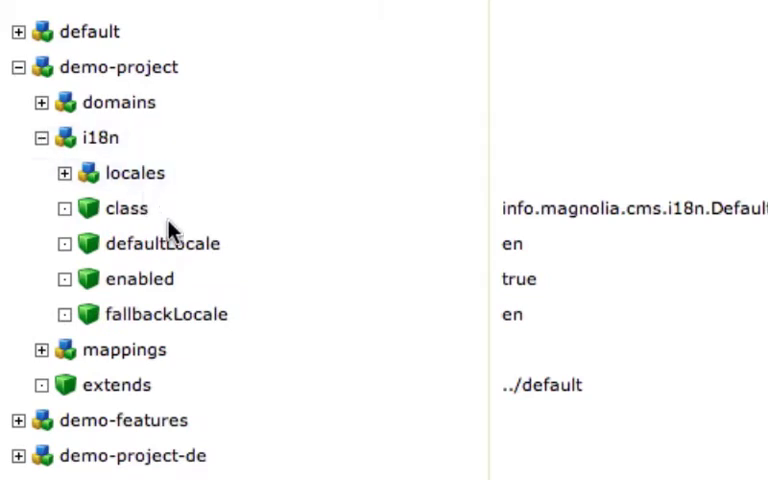
click(161, 243)
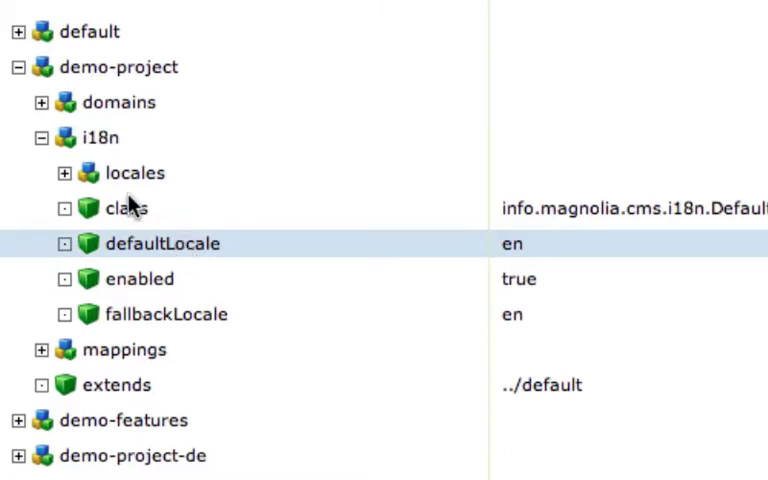
click(41, 101)
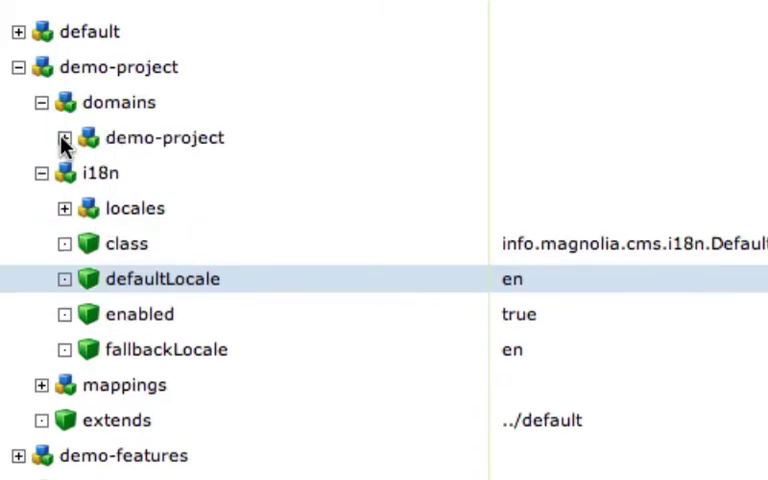
click(65, 138)
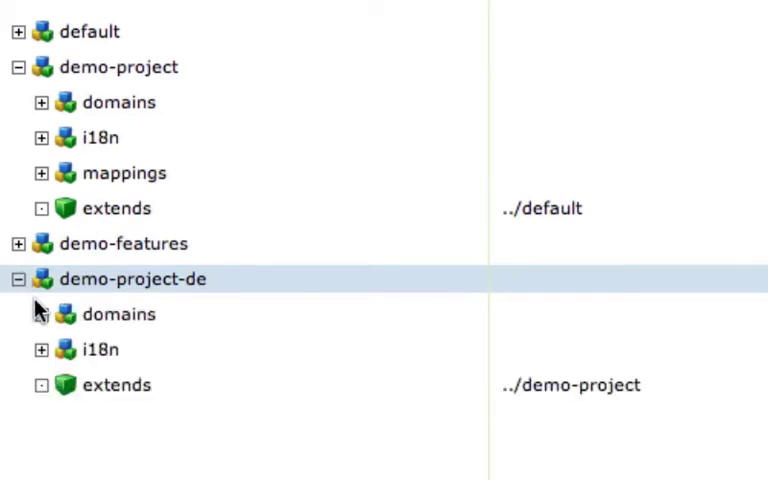
- Expand demo-project-de's domains (de.demo-project.com) and its i18n settings with default locale de
click(41, 314)
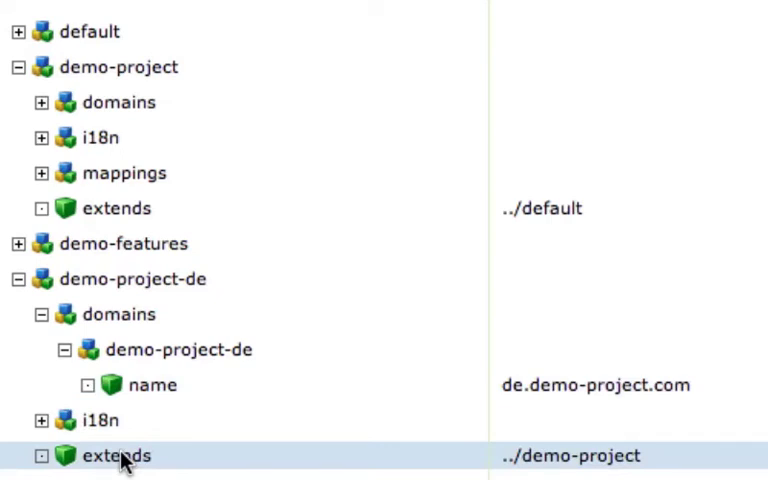
mouse_move(40, 425)
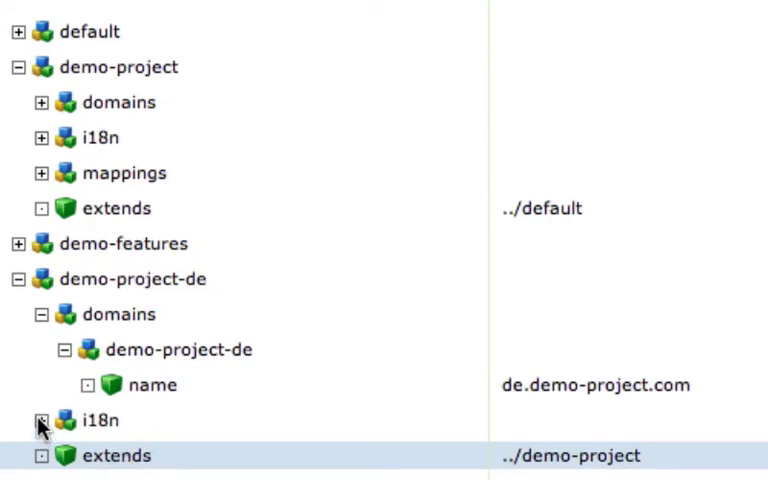
click(41, 420)
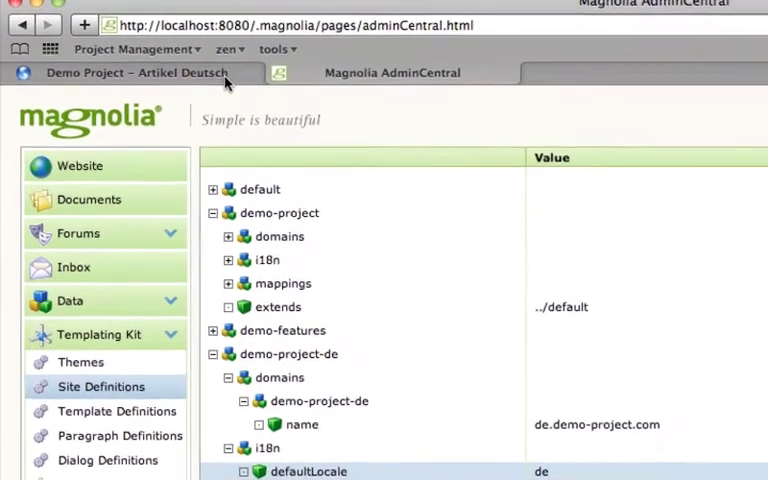
- View the Artikel Deutsch article on de.demo-project.com, then the Articles overview
click(150, 72)
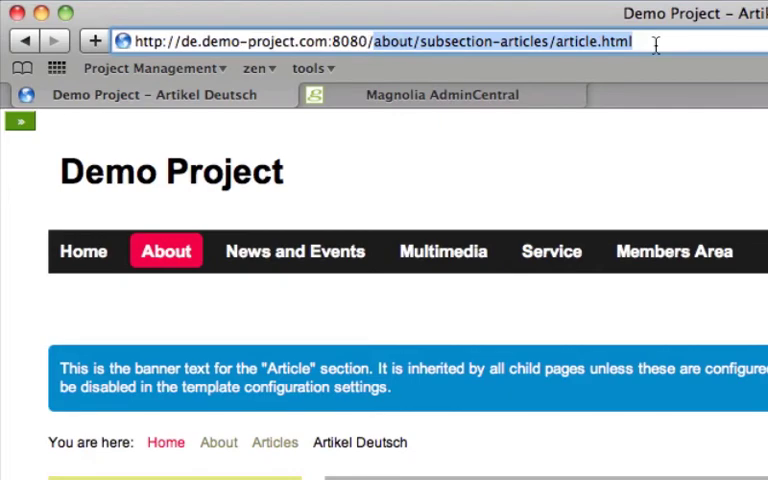
scroll(down, 3)
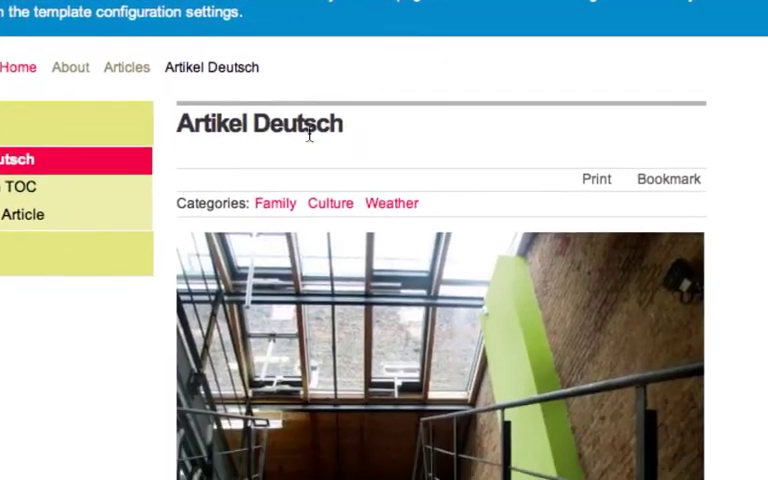
scroll(down, 3)
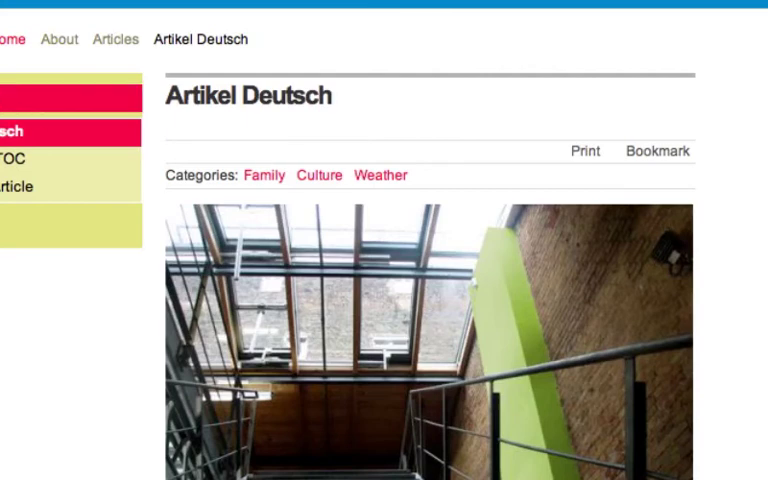
click(115, 39)
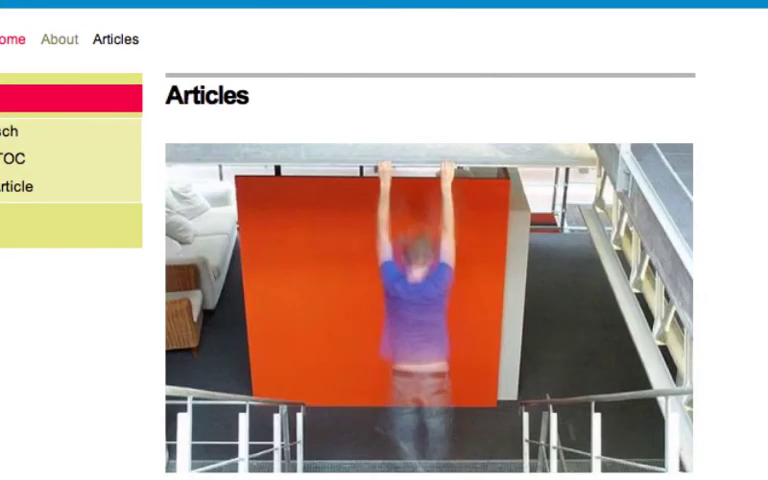
scroll(down, 3)
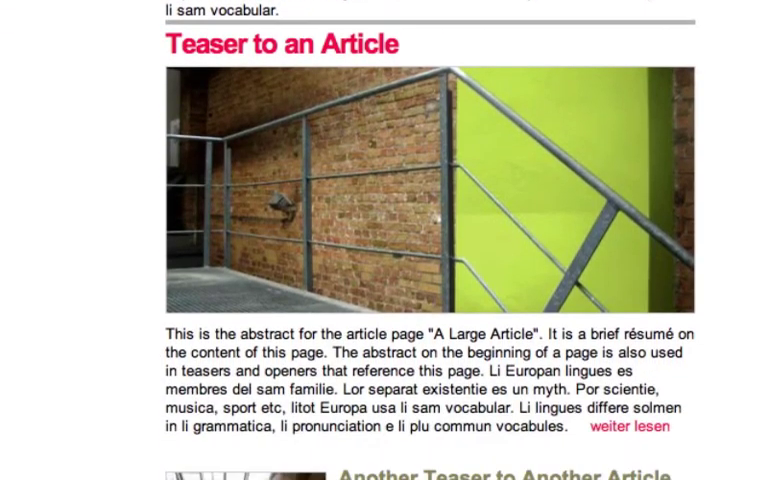
scroll(down, 3)
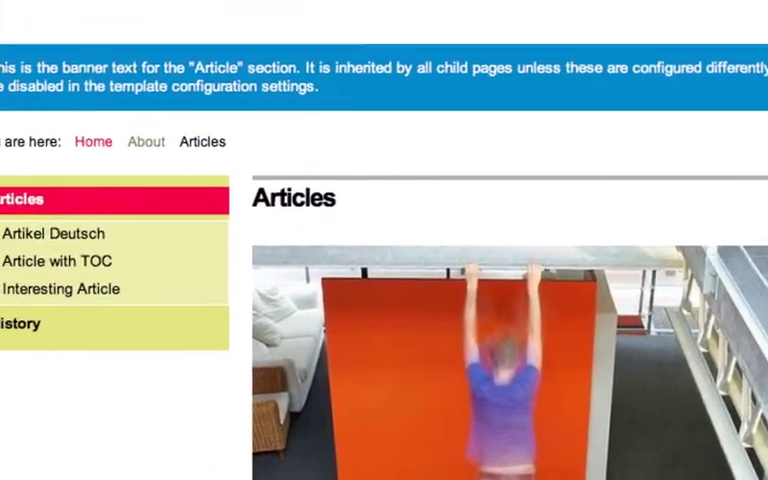
- Browse to the News and Events section's Events Overview page
click(294, 141)
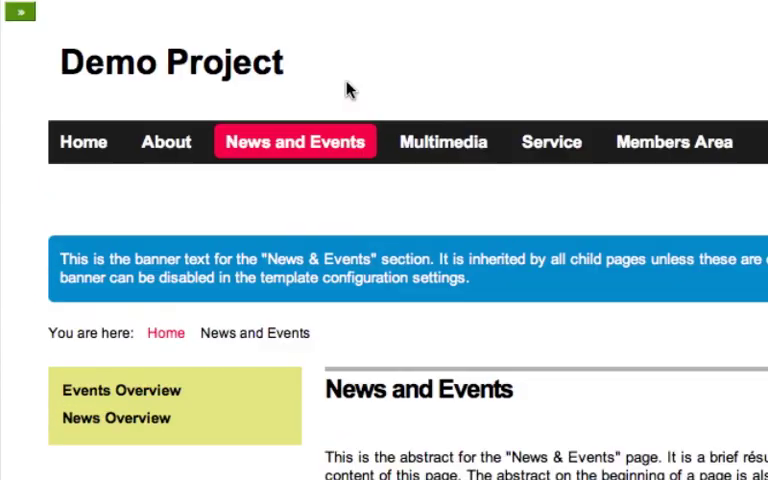
click(121, 390)
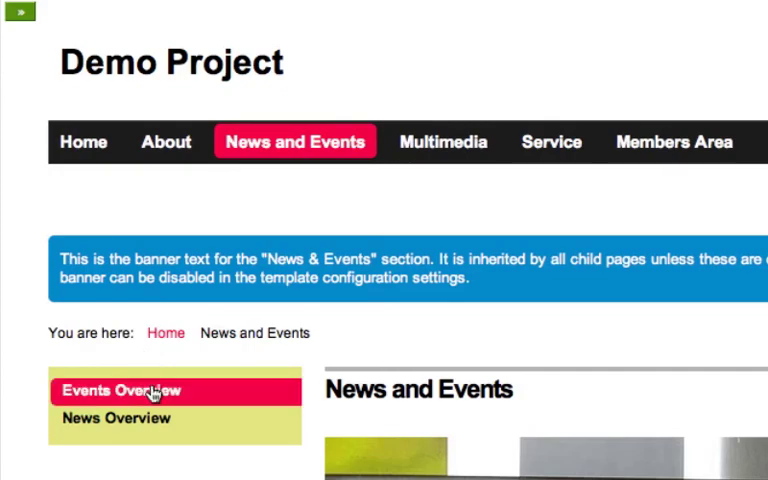